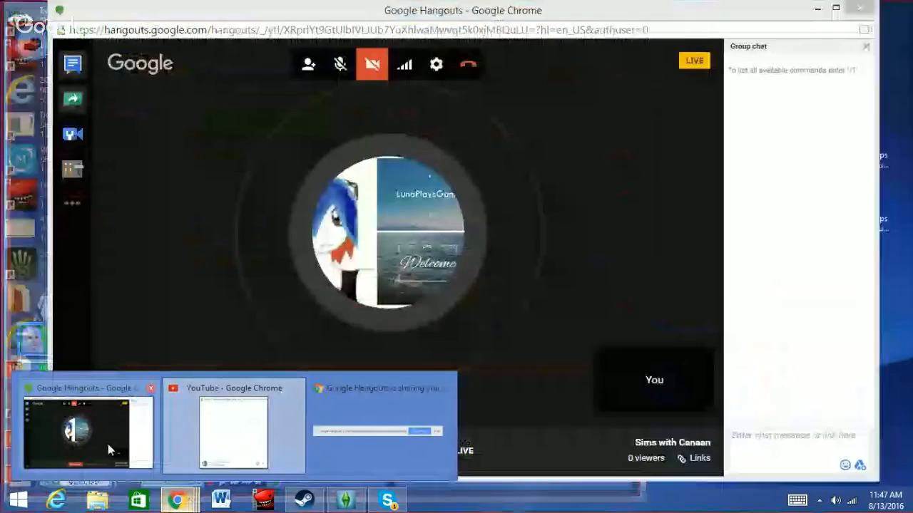
Step: Switch to the Hangouts broadcast and present the screen share to everyone
click(86, 435)
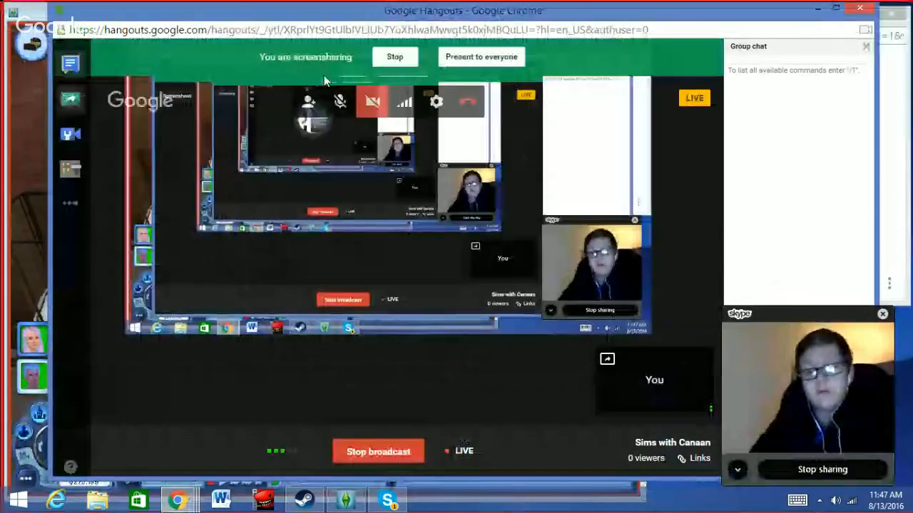
click(480, 57)
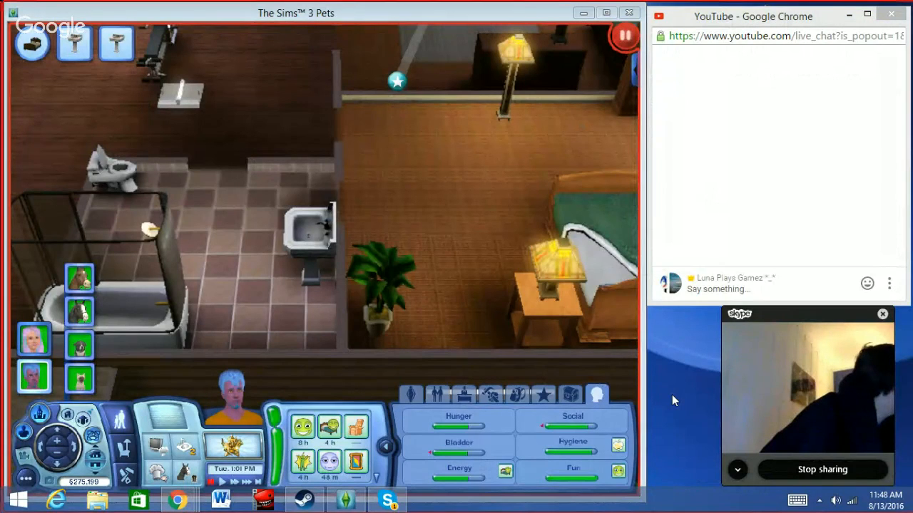
mouse_move(542, 360)
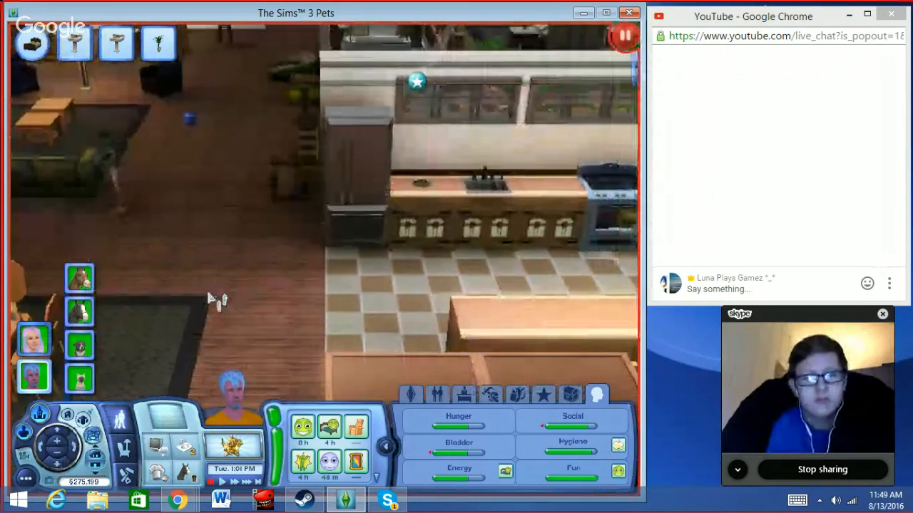
mouse_move(68, 385)
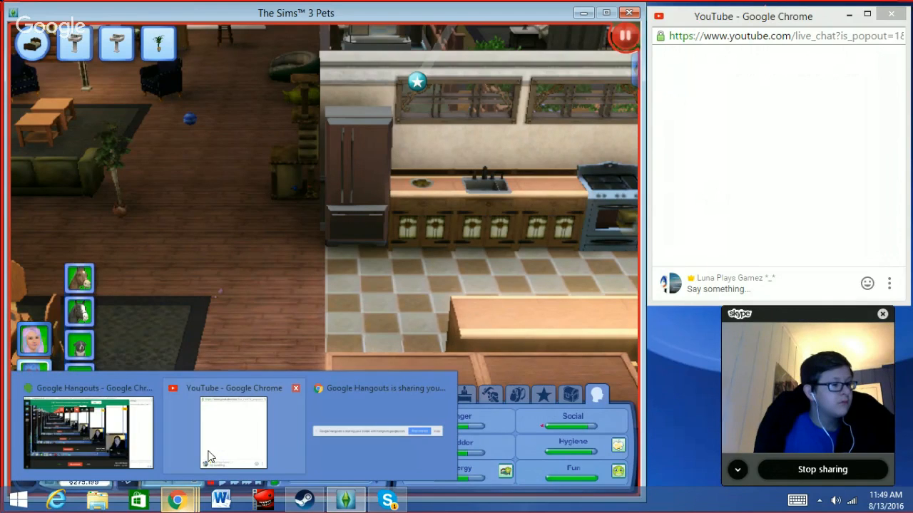
Step: Switch to the Hangouts broadcast window and mute its microphone
click(89, 430)
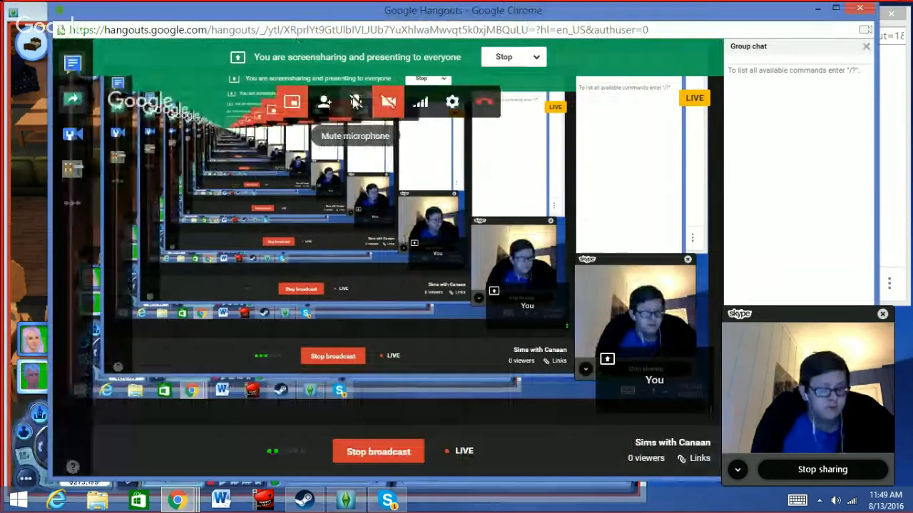
click(356, 101)
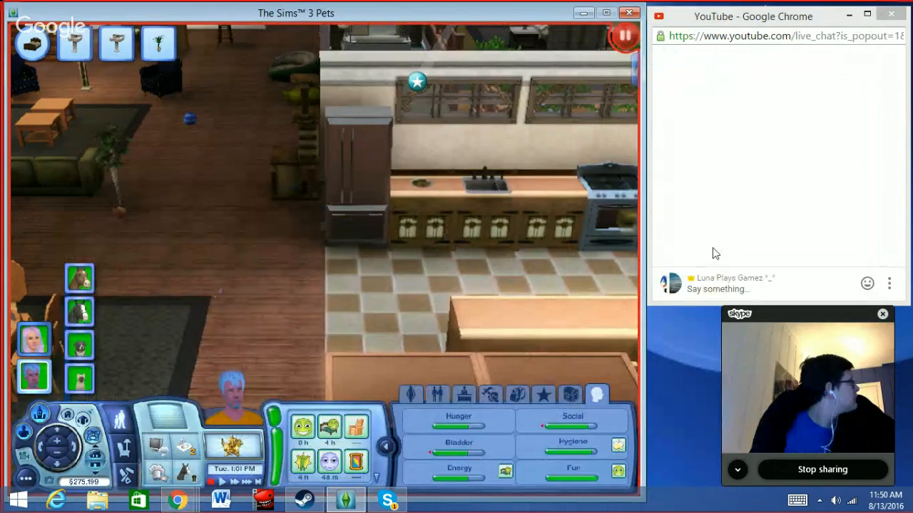
Step: Post in live chat 'I muted it' and 'I'm muting it till his dads done talking'
click(727, 288)
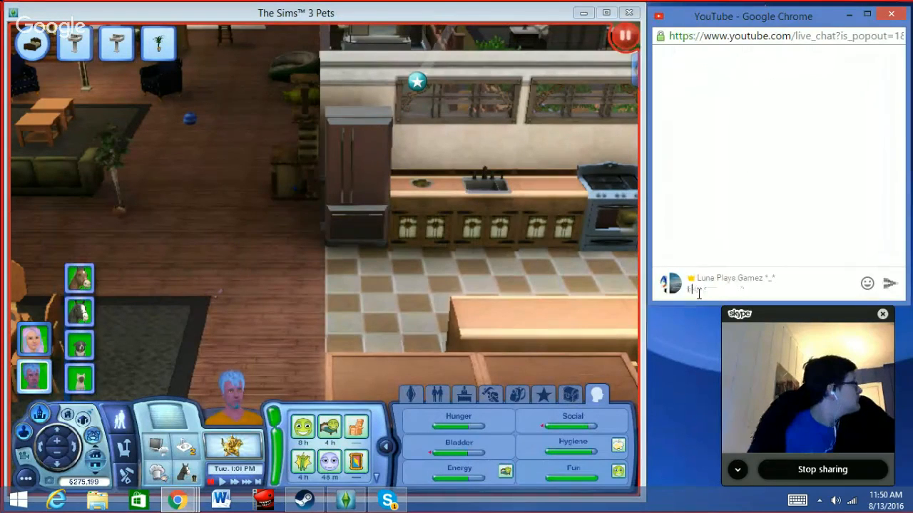
text(I muted i)
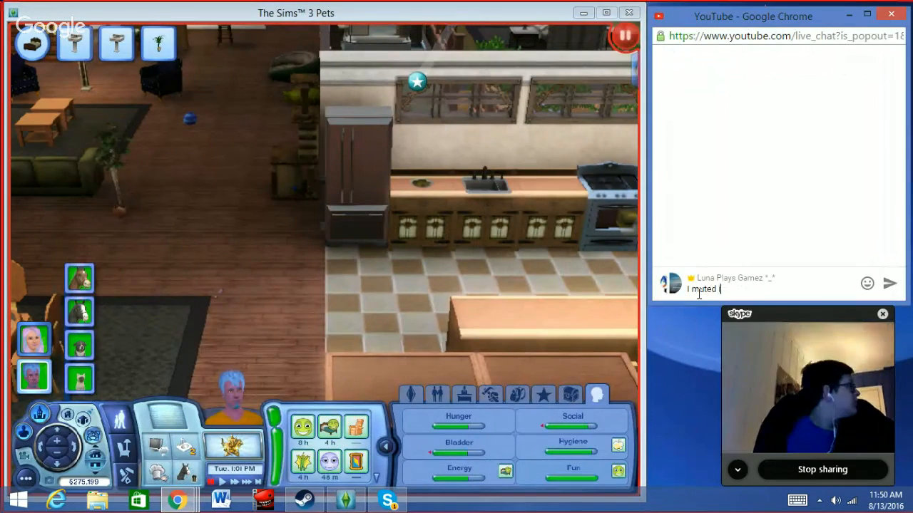
text(t)
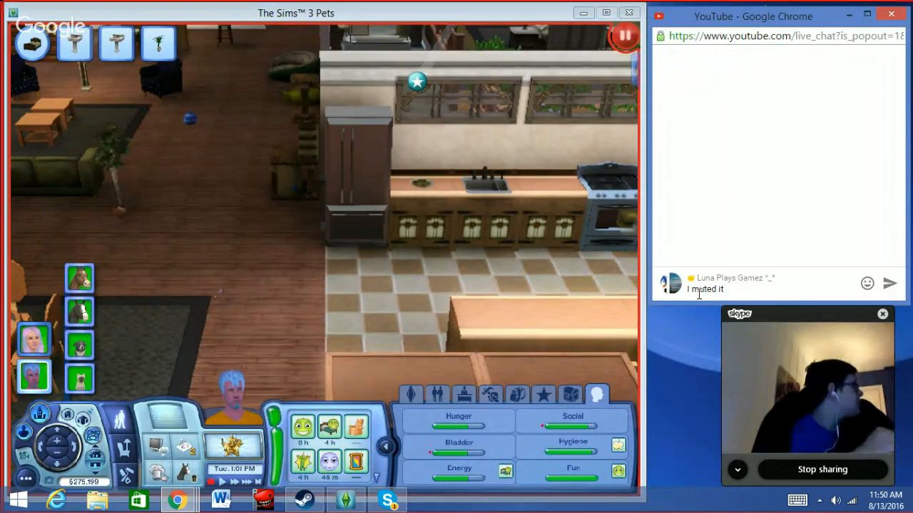
mouse_move(697, 403)
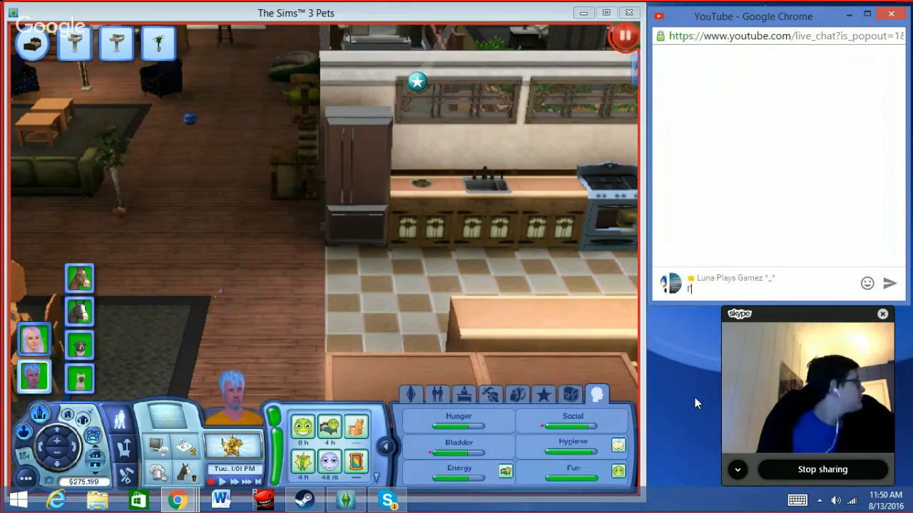
text(I'm muti)
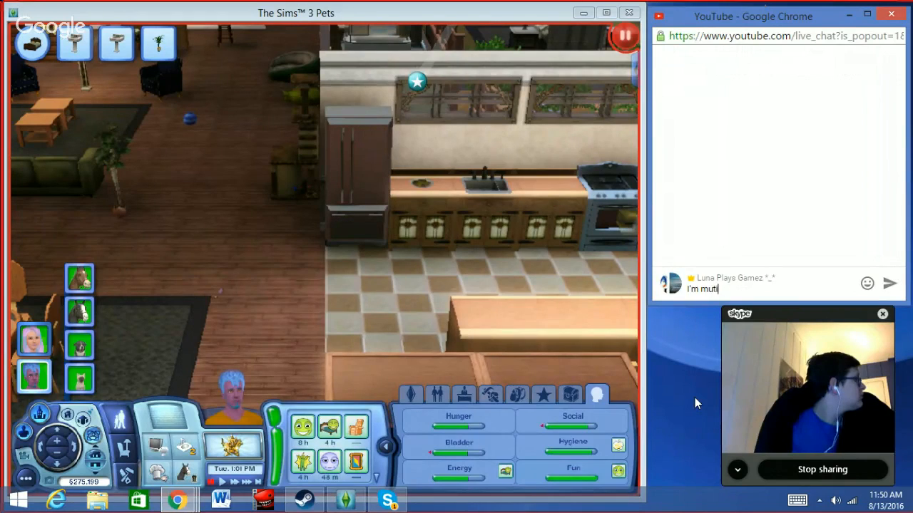
text(ing it till)
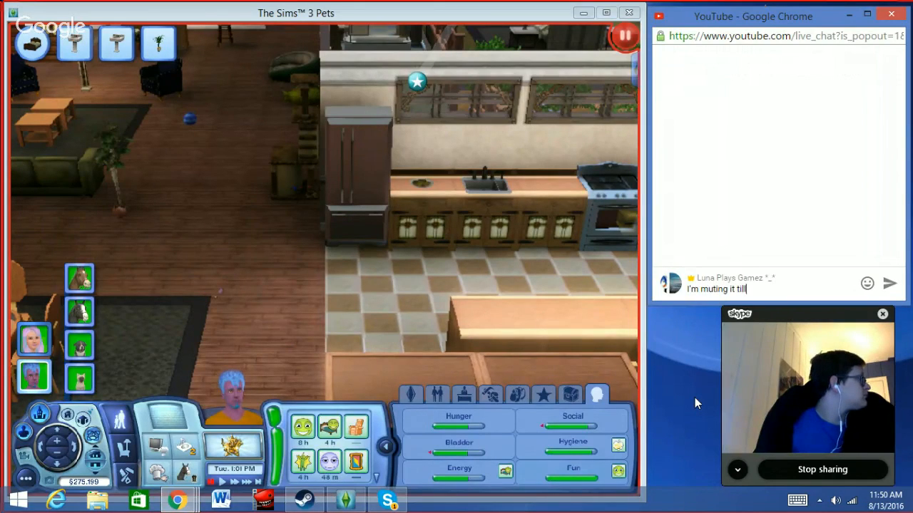
text(his)
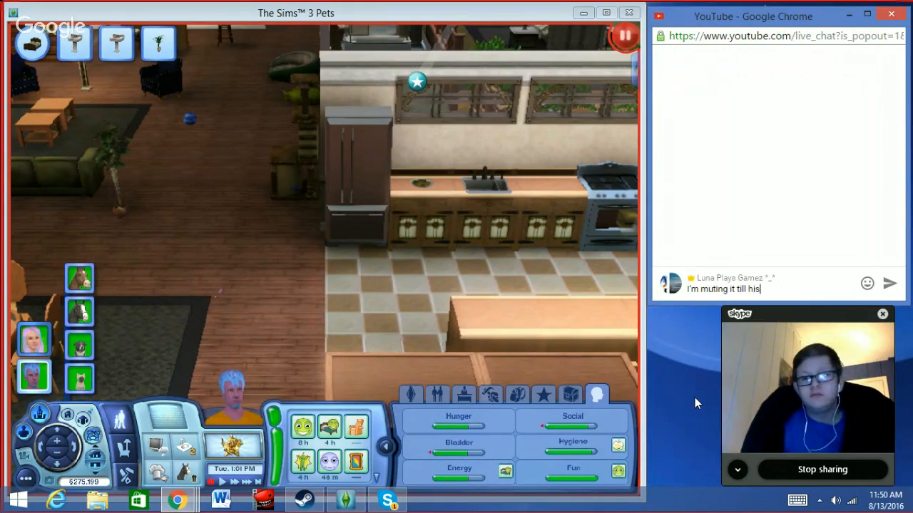
text(dads d)
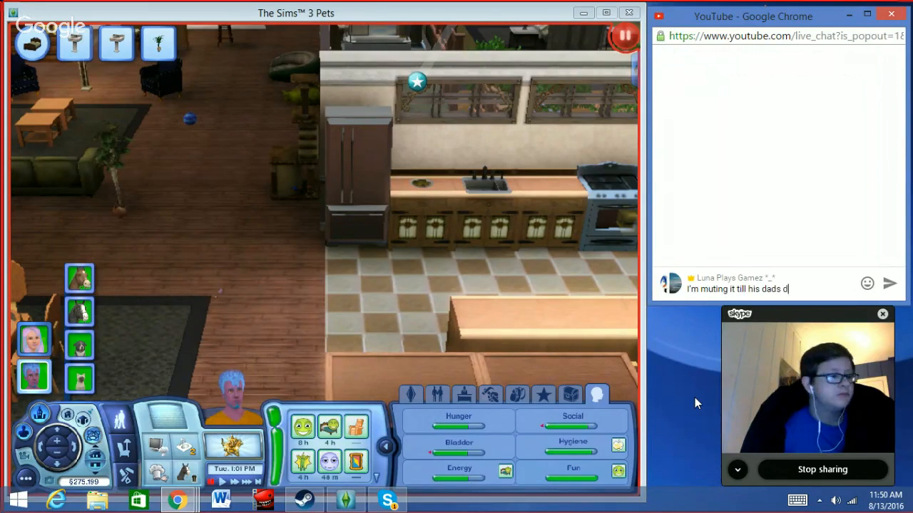
text(one)
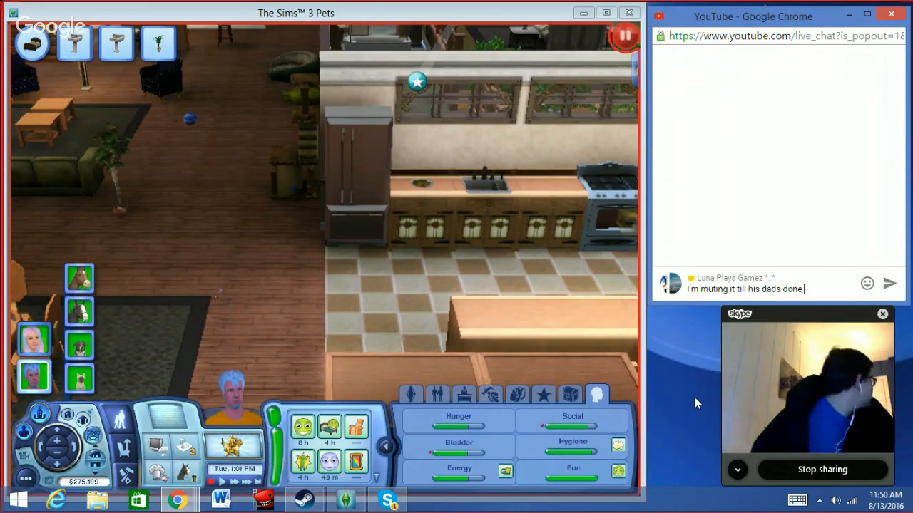
text(talking)
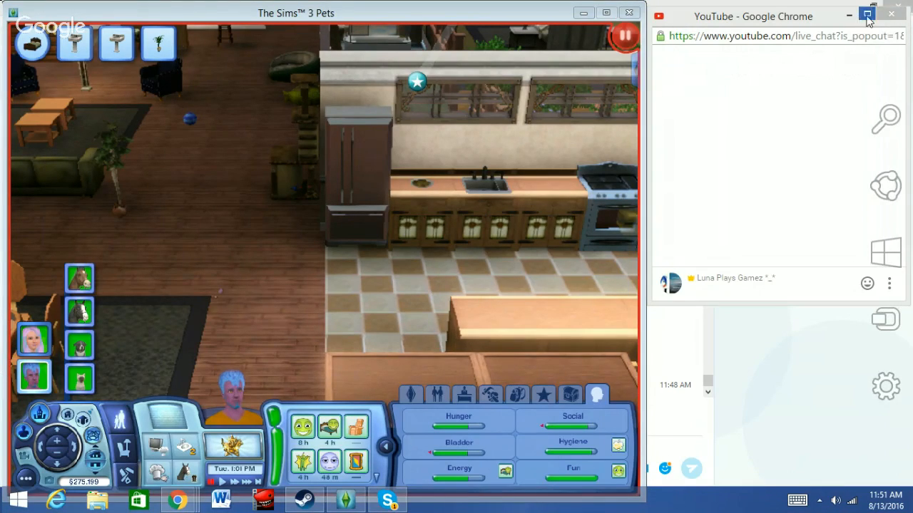
mouse_move(842, 55)
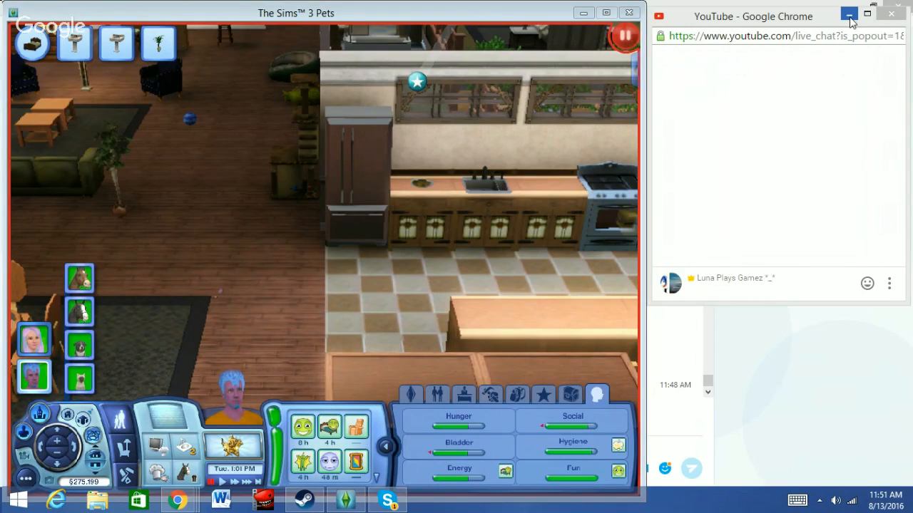
Step: Hide the YouTube chat and Skype windows and switch back to the Hangouts broadcast
click(848, 16)
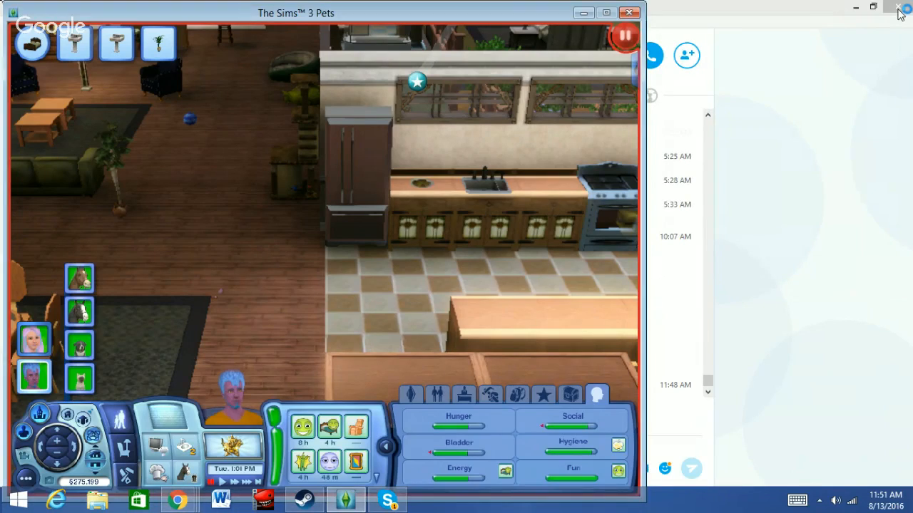
click(899, 8)
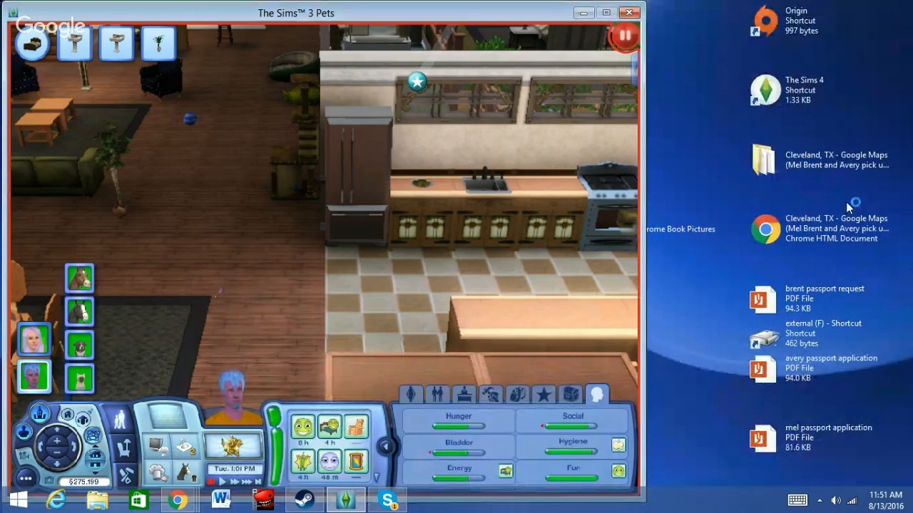
mouse_move(180, 499)
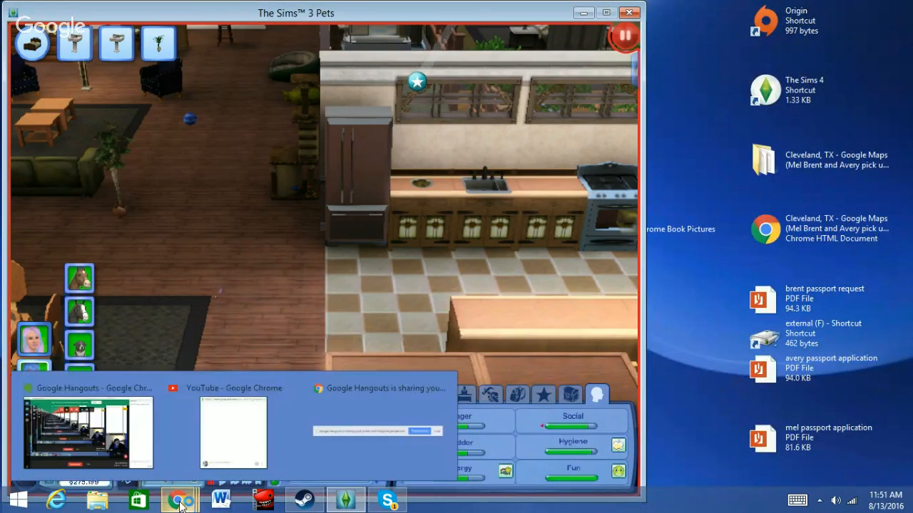
click(86, 430)
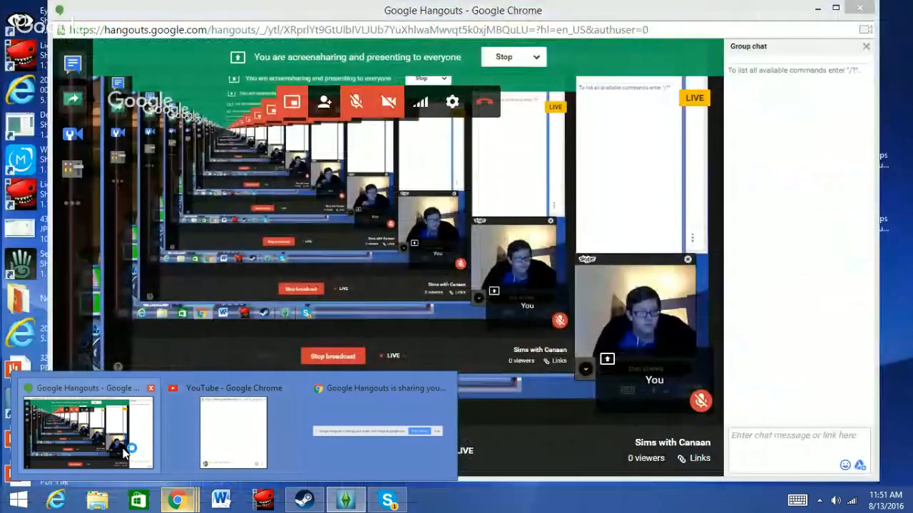